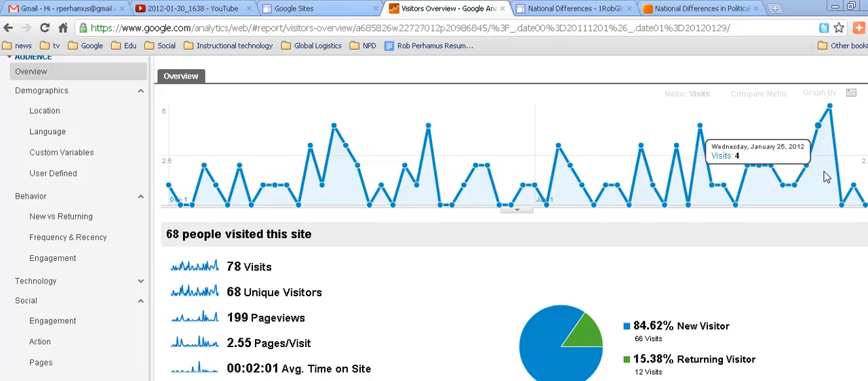
mouse_move(396, 157)
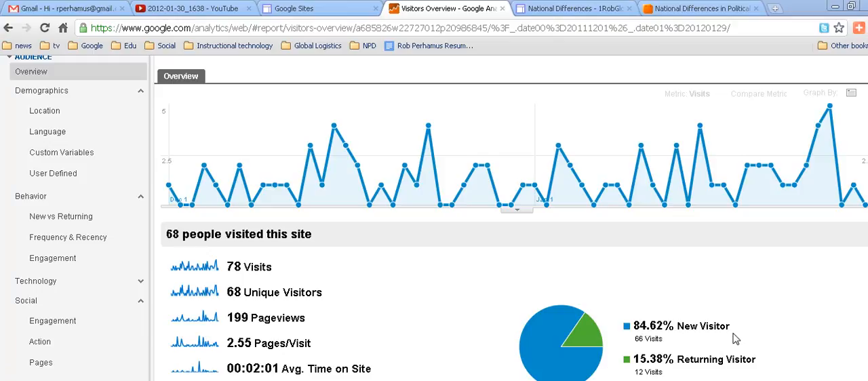
mouse_move(635, 361)
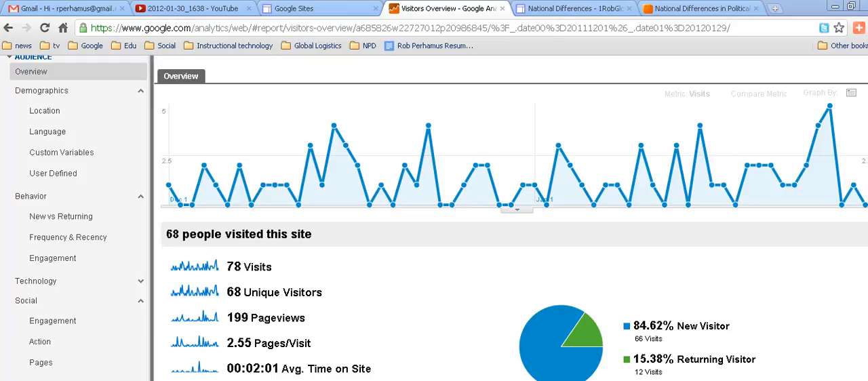
Step: Show the Demographics Location report with the US state map of visits
left_click(43, 112)
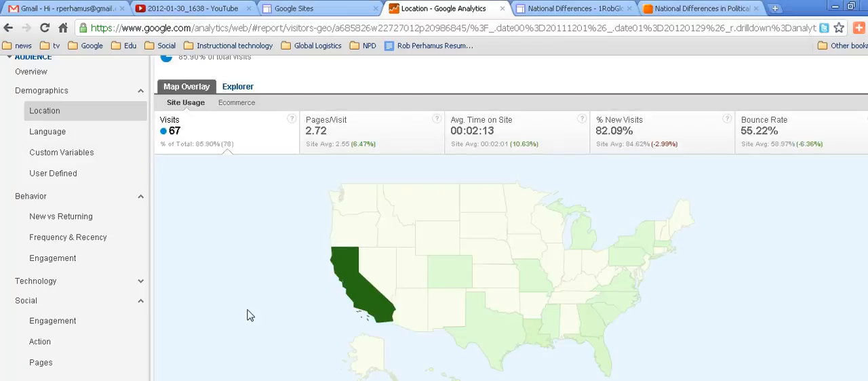
mouse_move(364, 302)
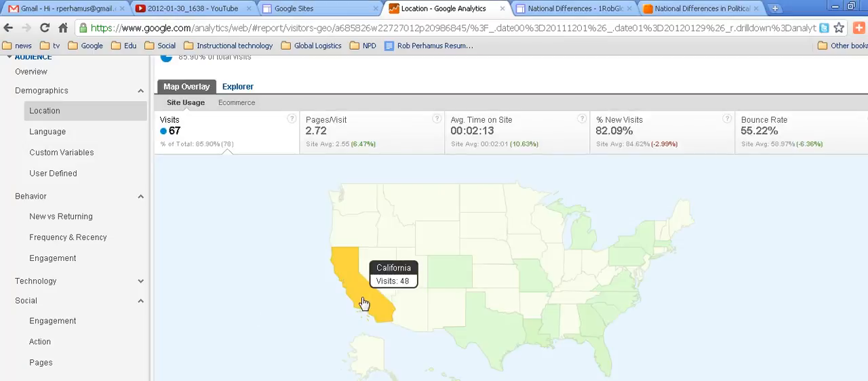
Step: Drill into California on the map and reveal its city table led by Upland (18 visits)
left_click(363, 302)
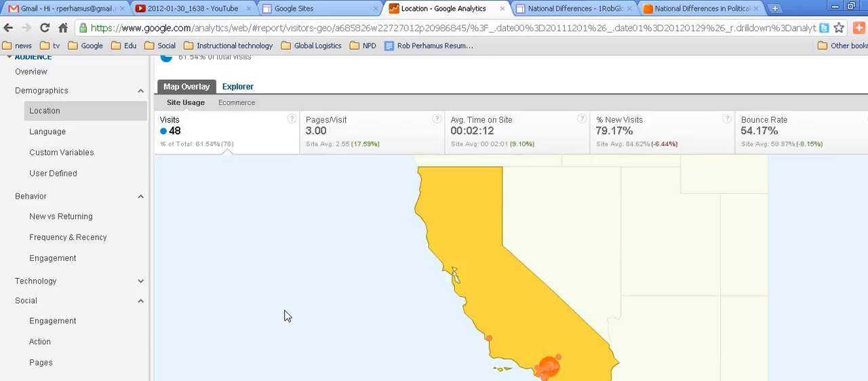
mouse_move(557, 358)
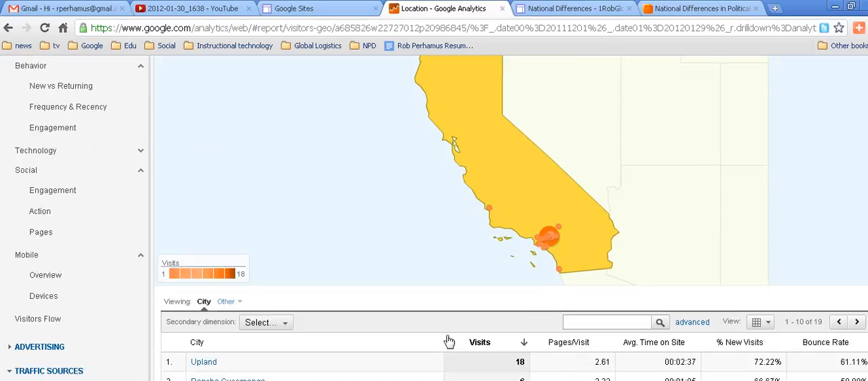
scroll("down", 3)
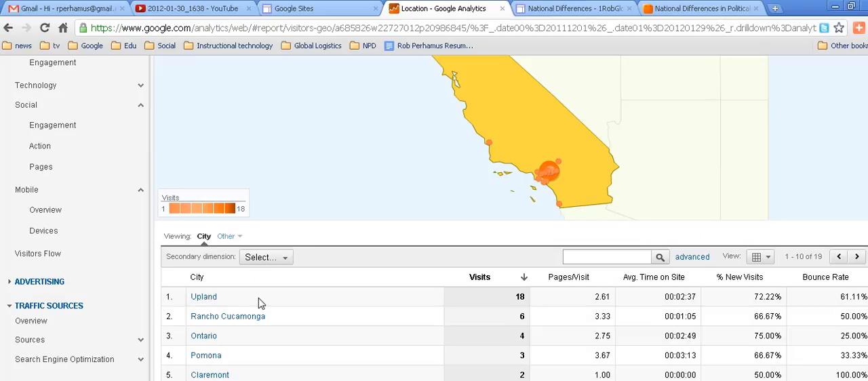
mouse_move(526, 300)
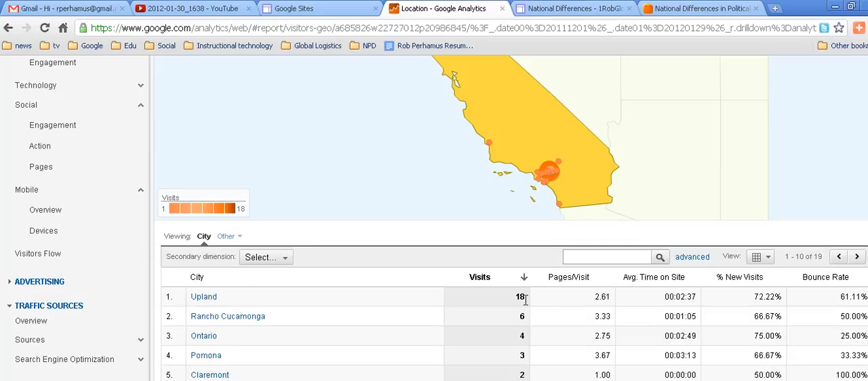
mouse_move(540, 330)
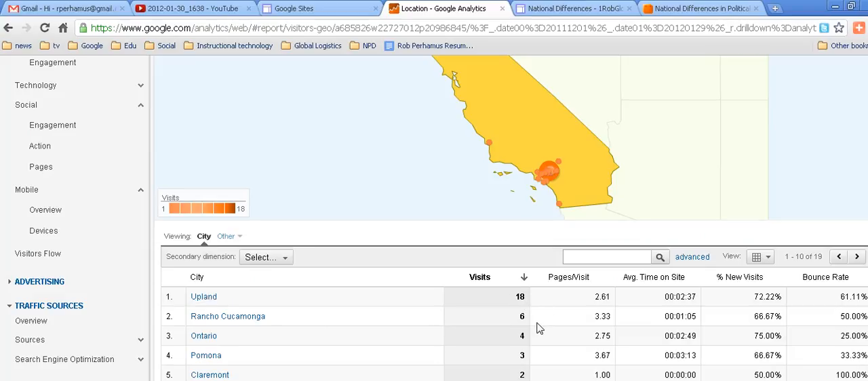
scroll("down", 3)
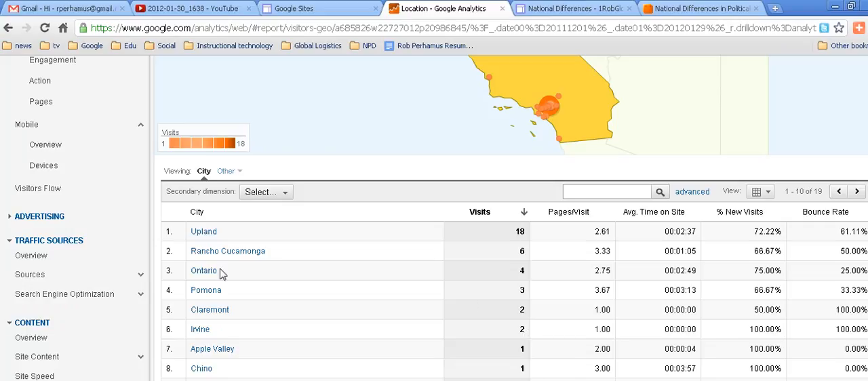
mouse_move(206, 290)
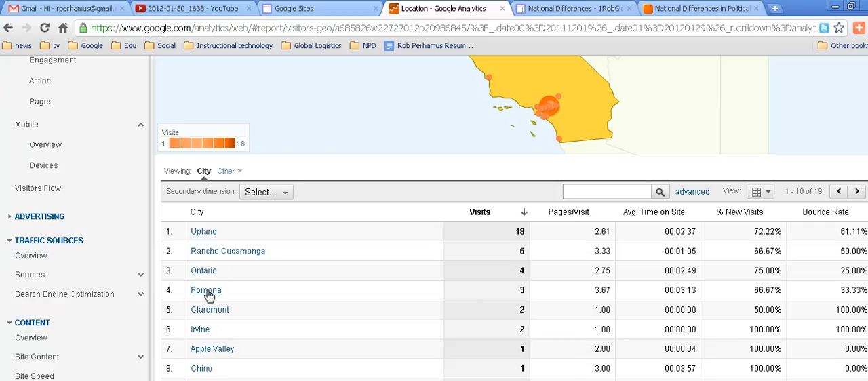
mouse_move(212, 349)
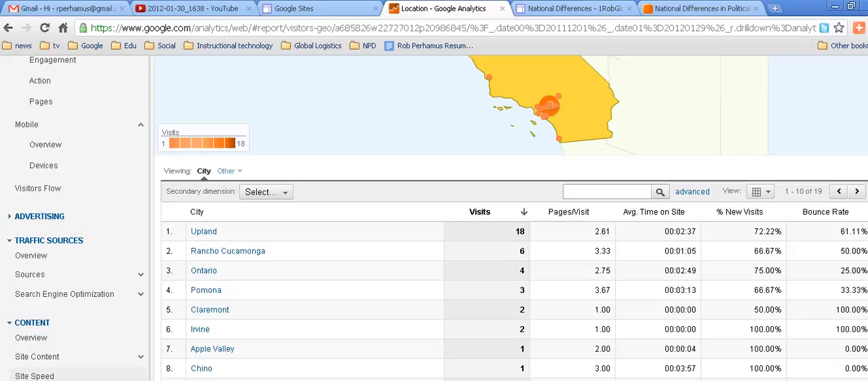
Step: Show the Behavior New vs Returning report with its visitor-type table and pie chart
left_click(59, 85)
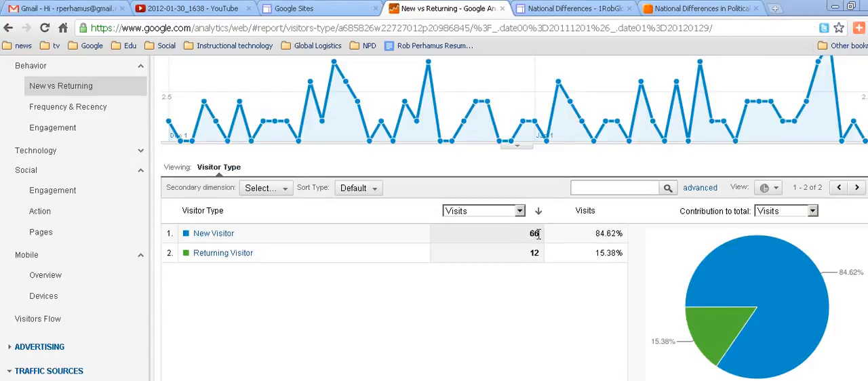
mouse_move(529, 236)
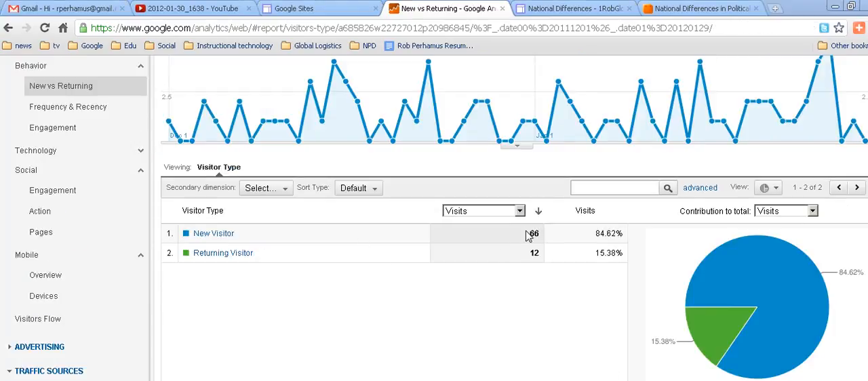
mouse_move(796, 360)
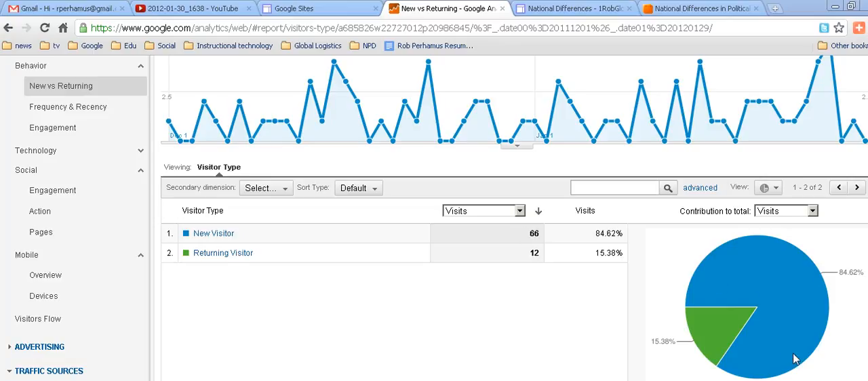
mouse_move(784, 365)
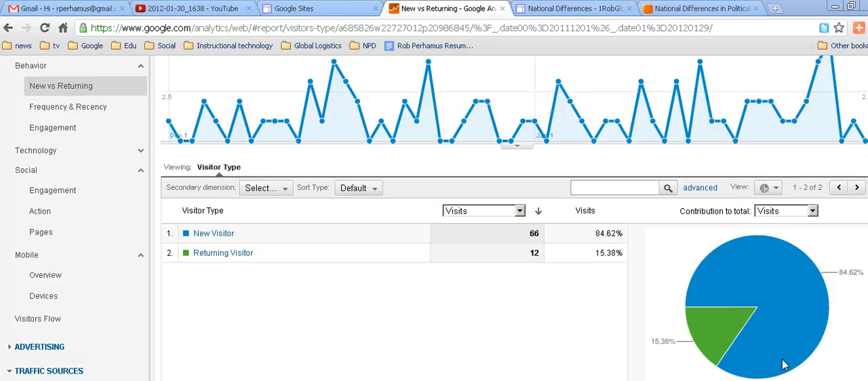
mouse_move(223, 252)
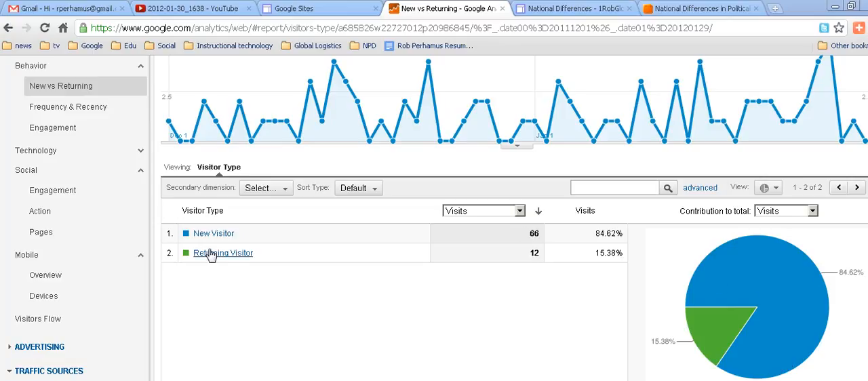
mouse_move(215, 260)
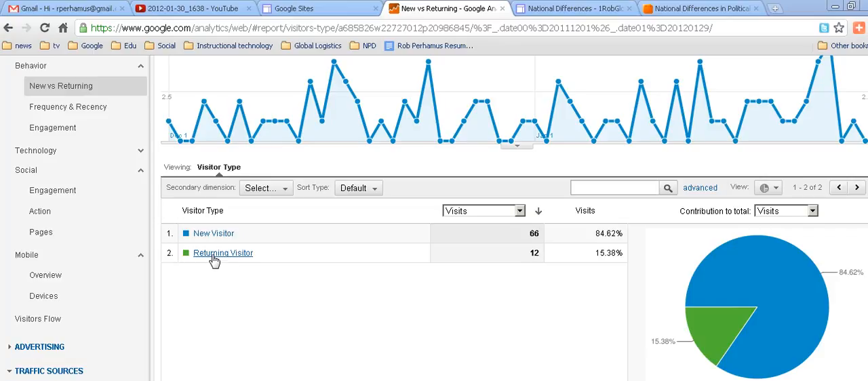
mouse_move(209, 263)
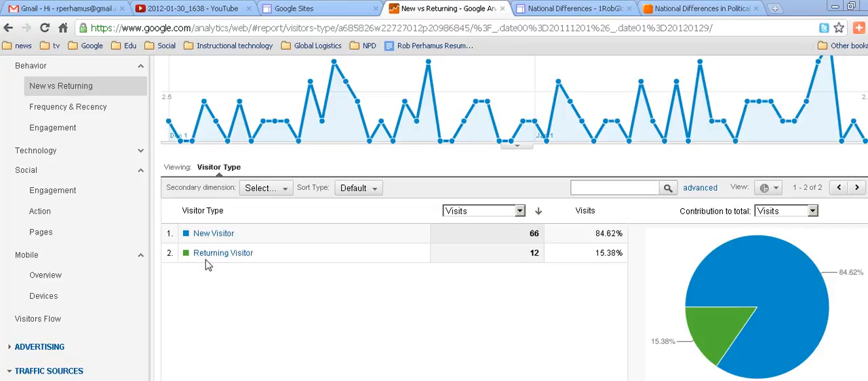
mouse_move(554, 258)
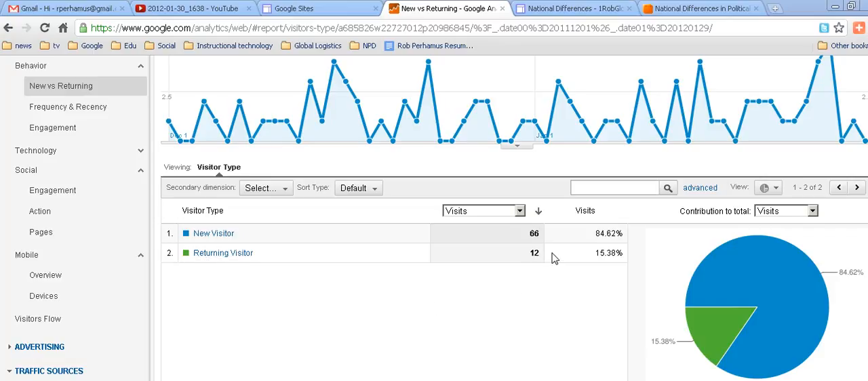
mouse_move(719, 337)
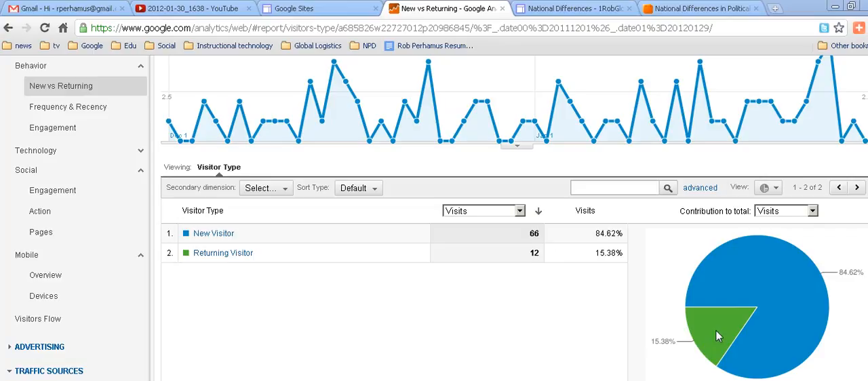